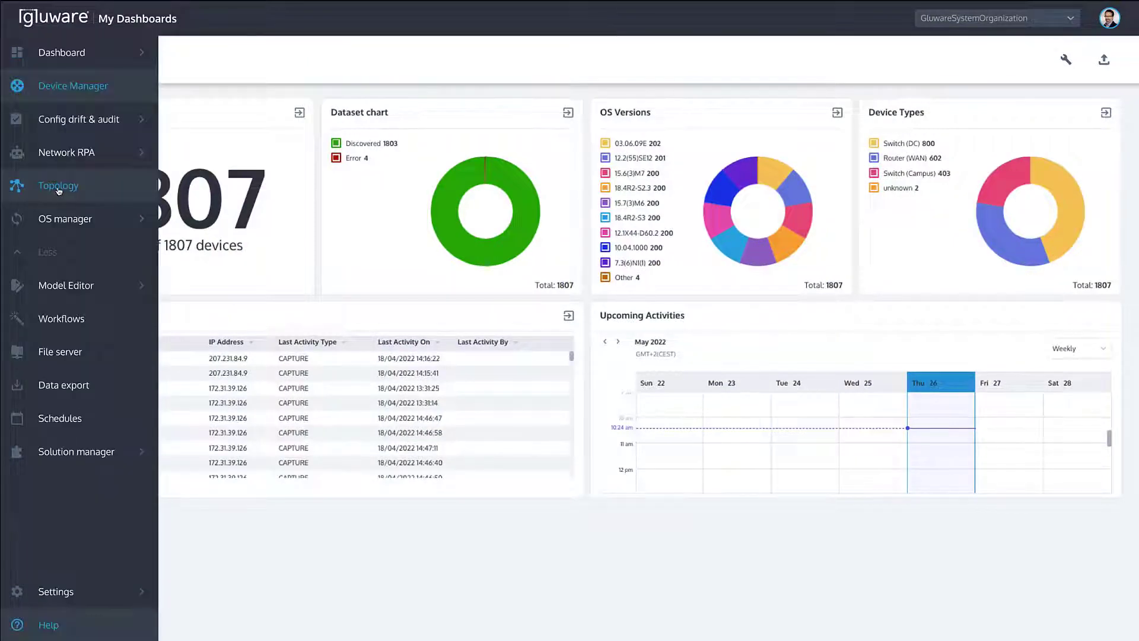
- Open the topology overview and inspect DTC 3, Office, DTC 2, DTC 1, DTC 4, Room 200, then DTC 3 again
left_click(58, 186)
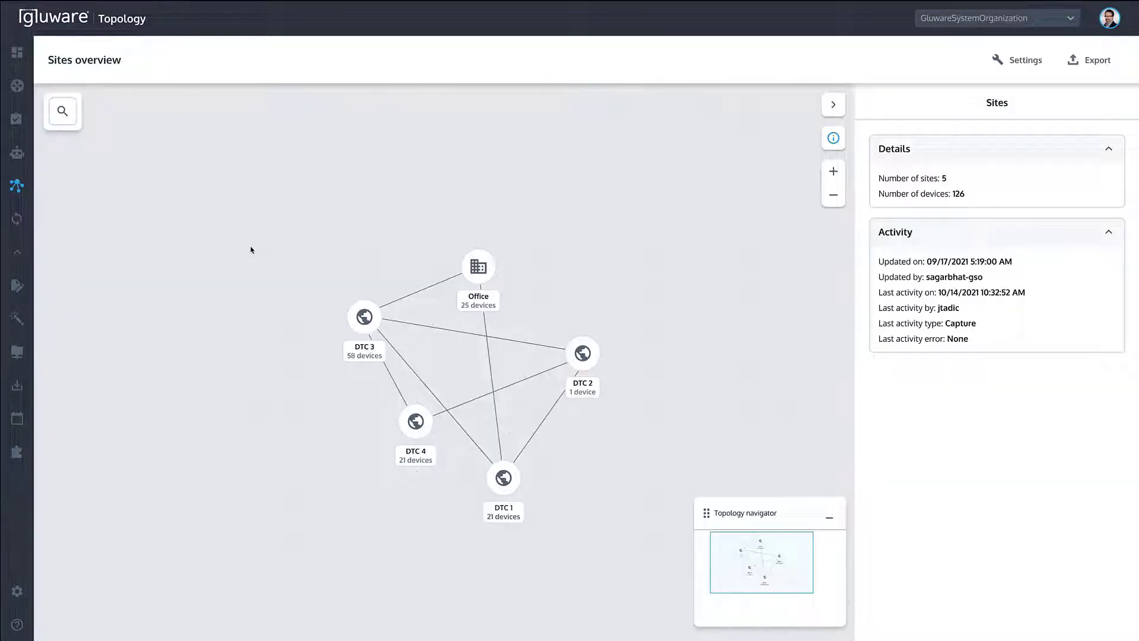
mouse_move(363, 316)
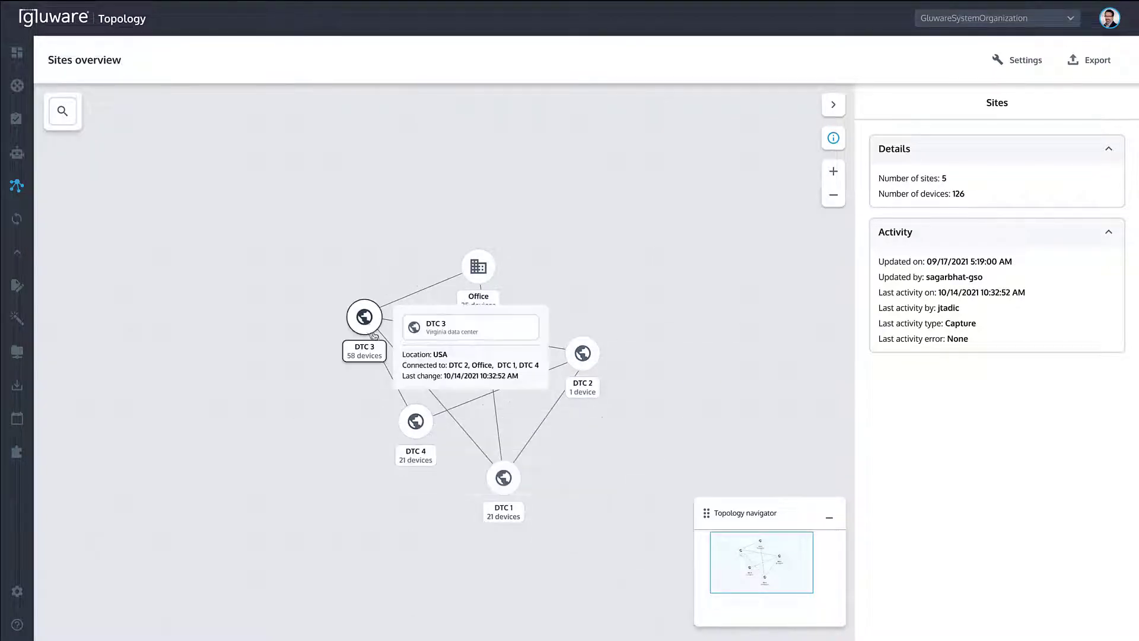
left_click(363, 317)
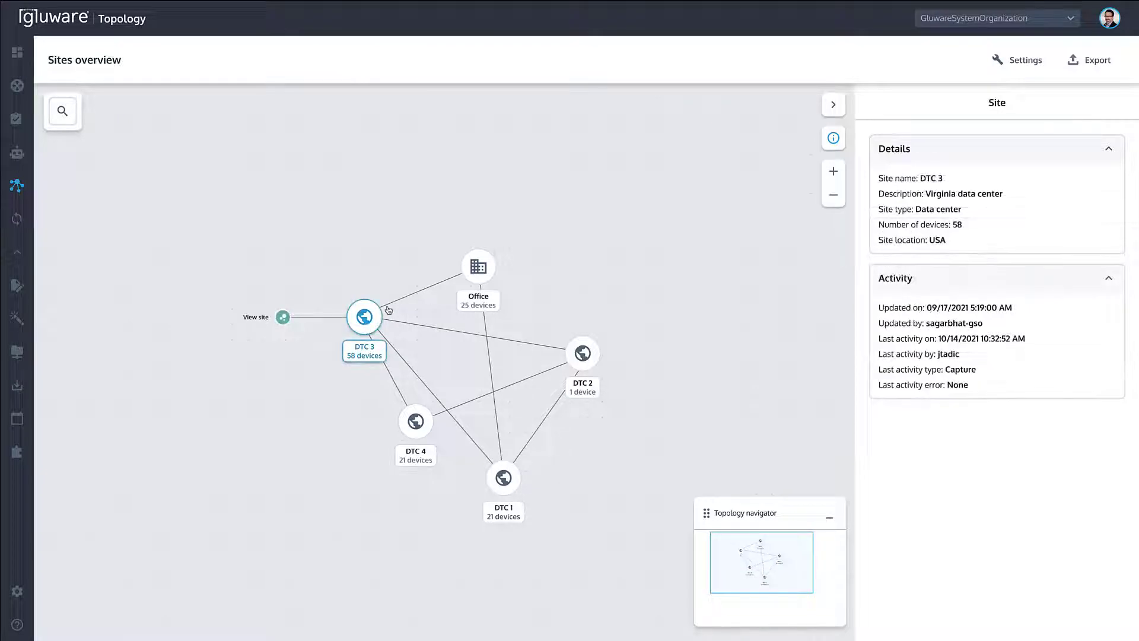
left_click(477, 265)
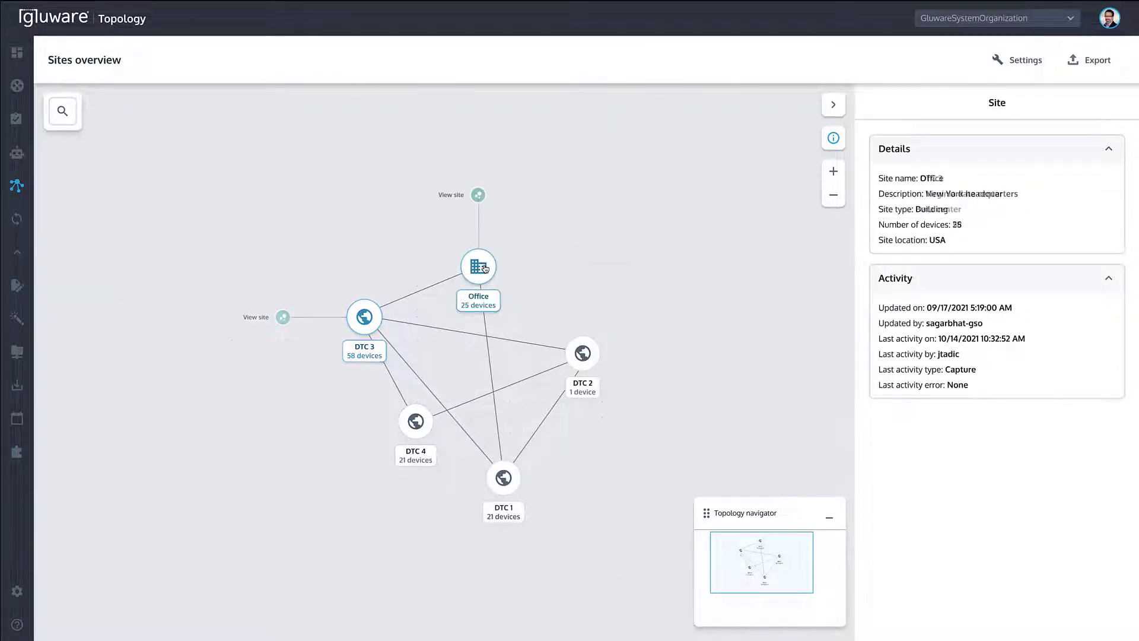
mouse_move(582, 354)
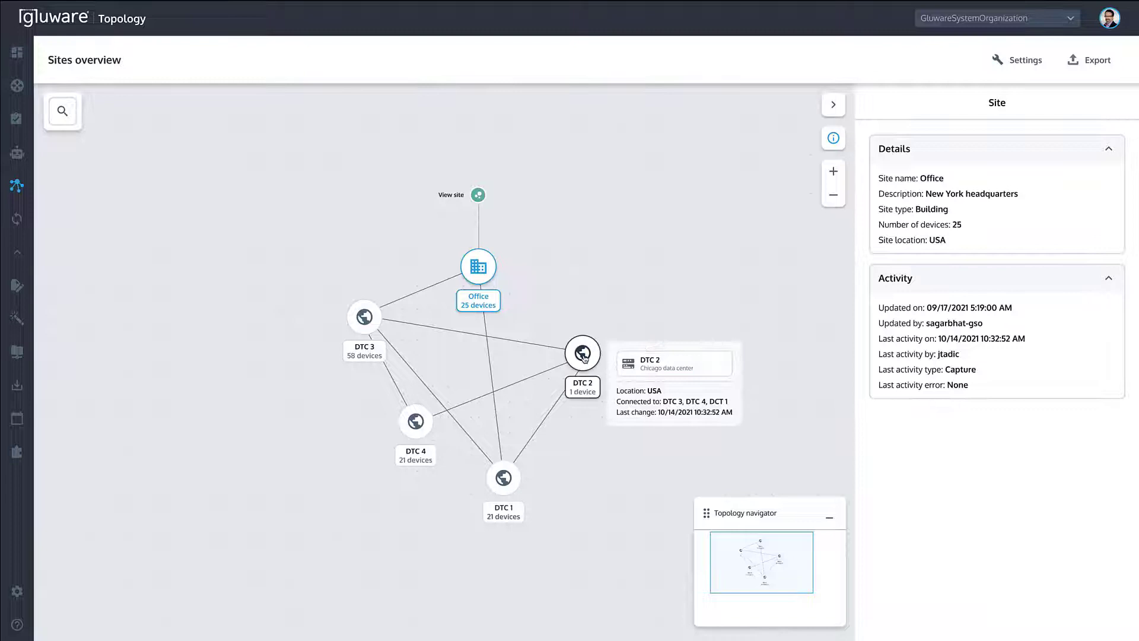
left_click(582, 354)
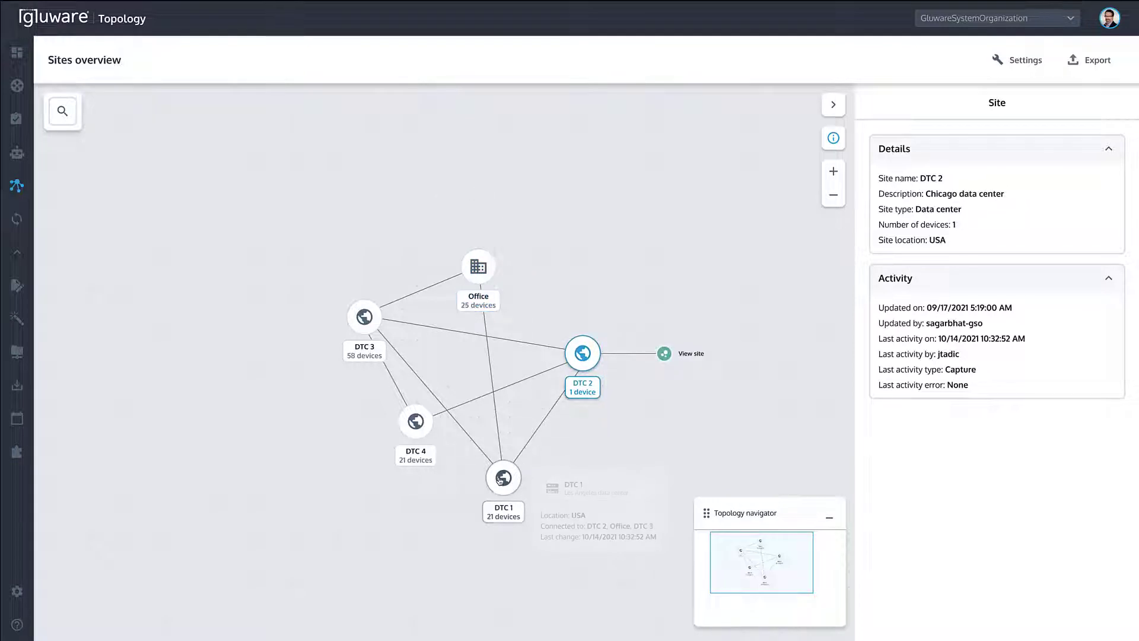
left_click(501, 478)
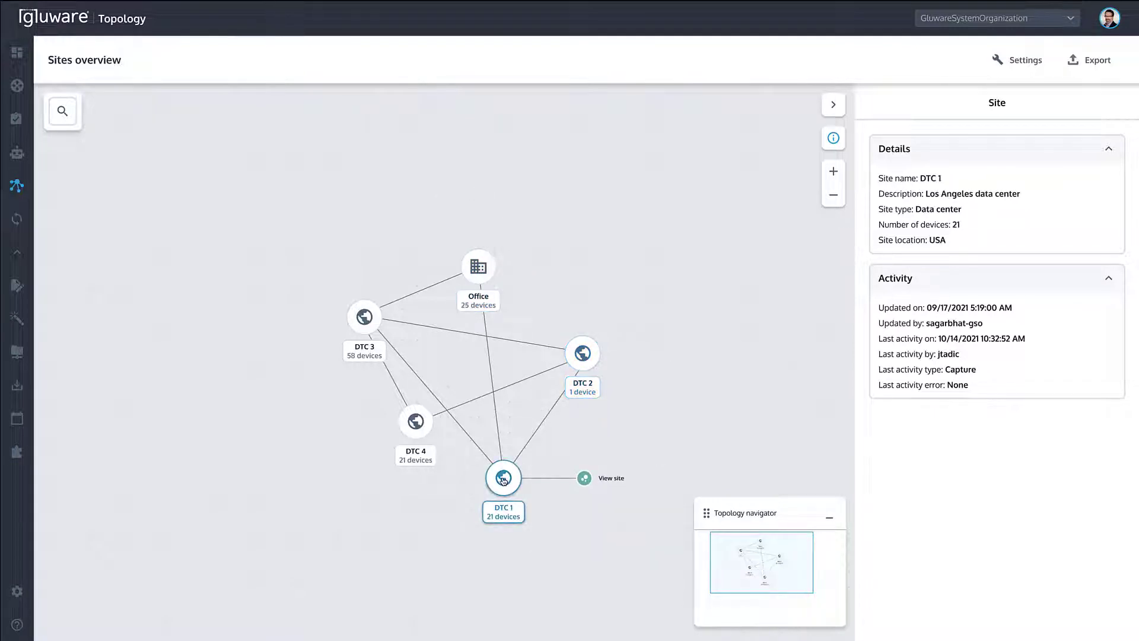
left_click(415, 421)
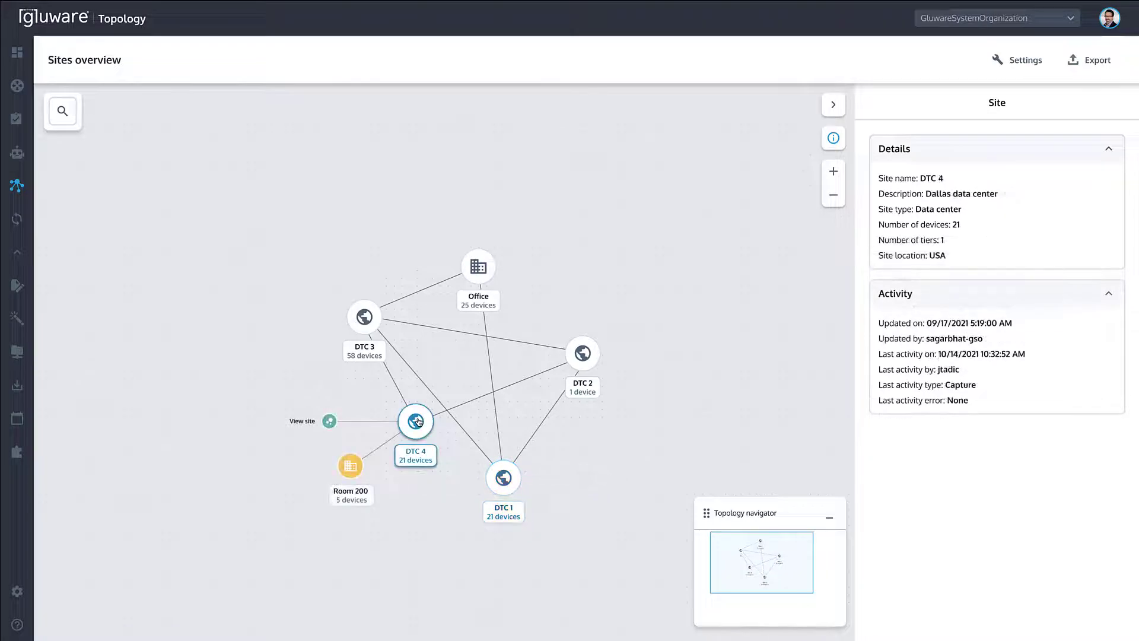
left_click(350, 466)
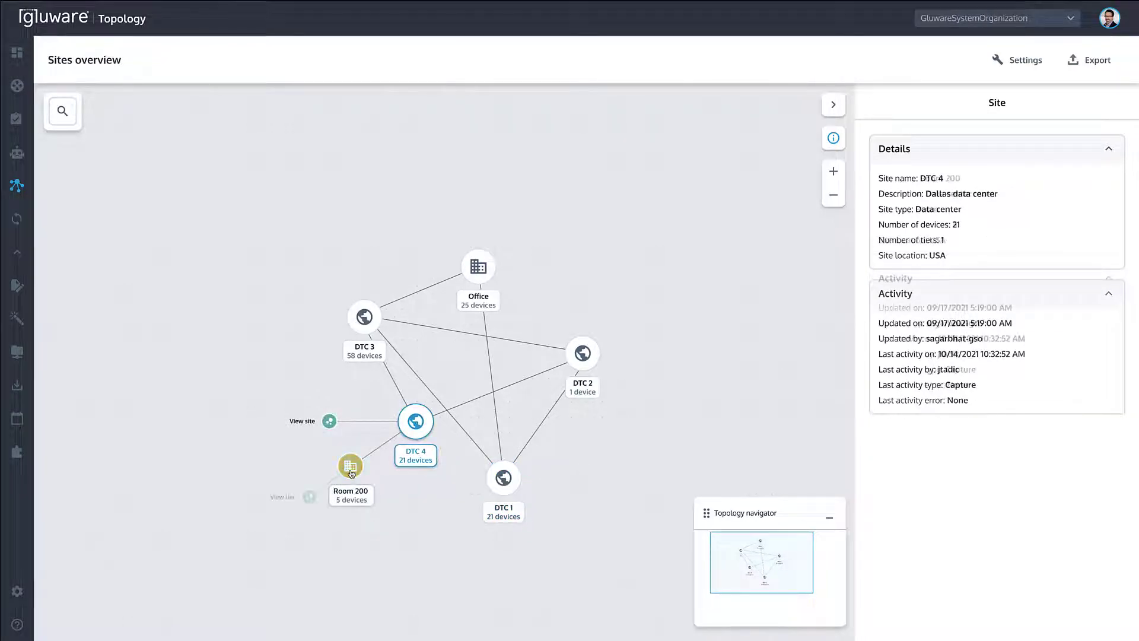
left_click(349, 465)
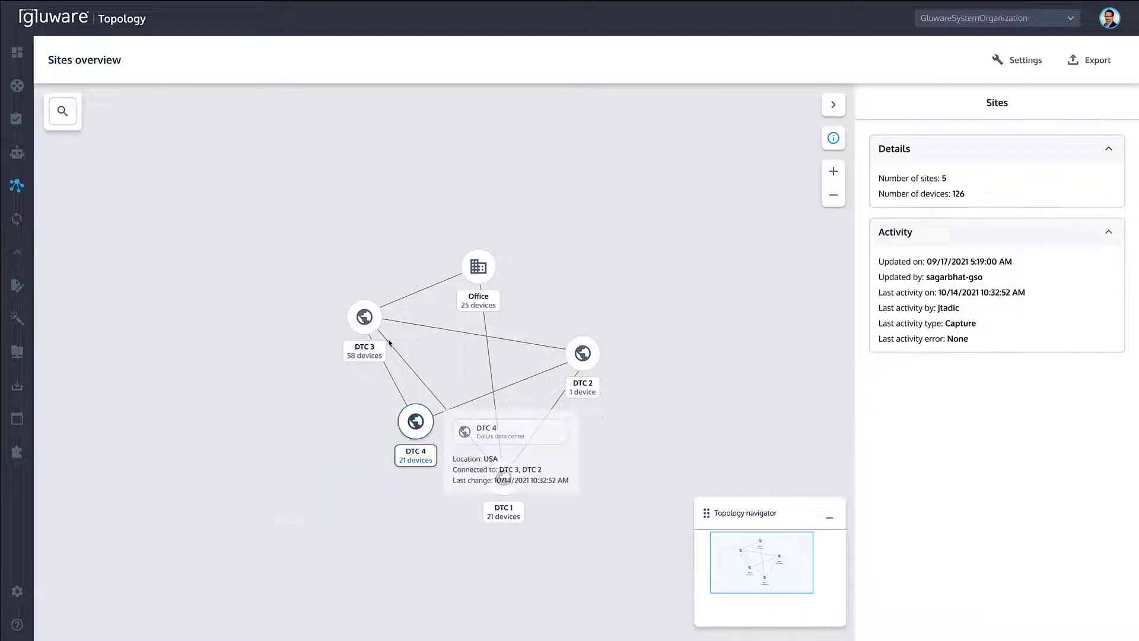
left_click(363, 316)
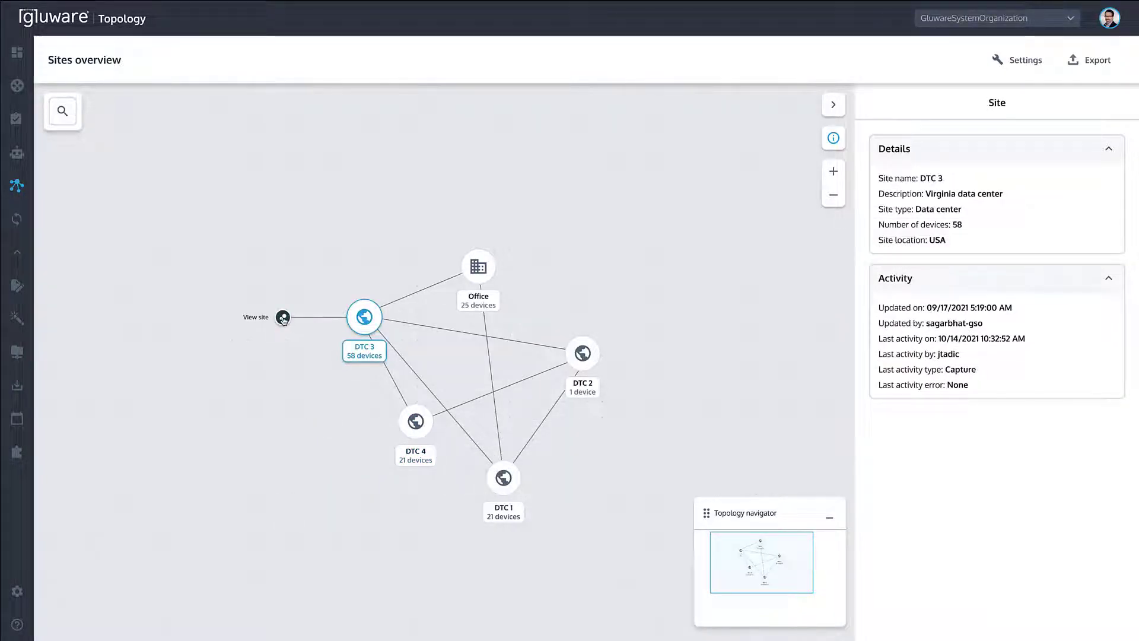
- Open DTC 3's site diagram, expand its location details, and show the WAN router's details
left_click(284, 317)
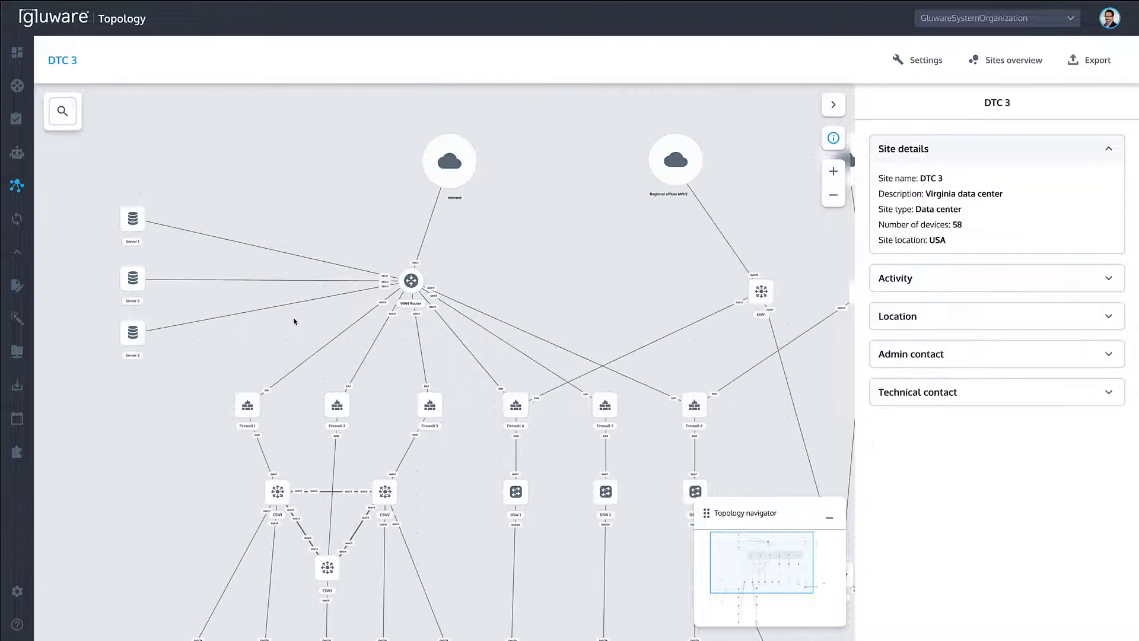
mouse_move(411, 281)
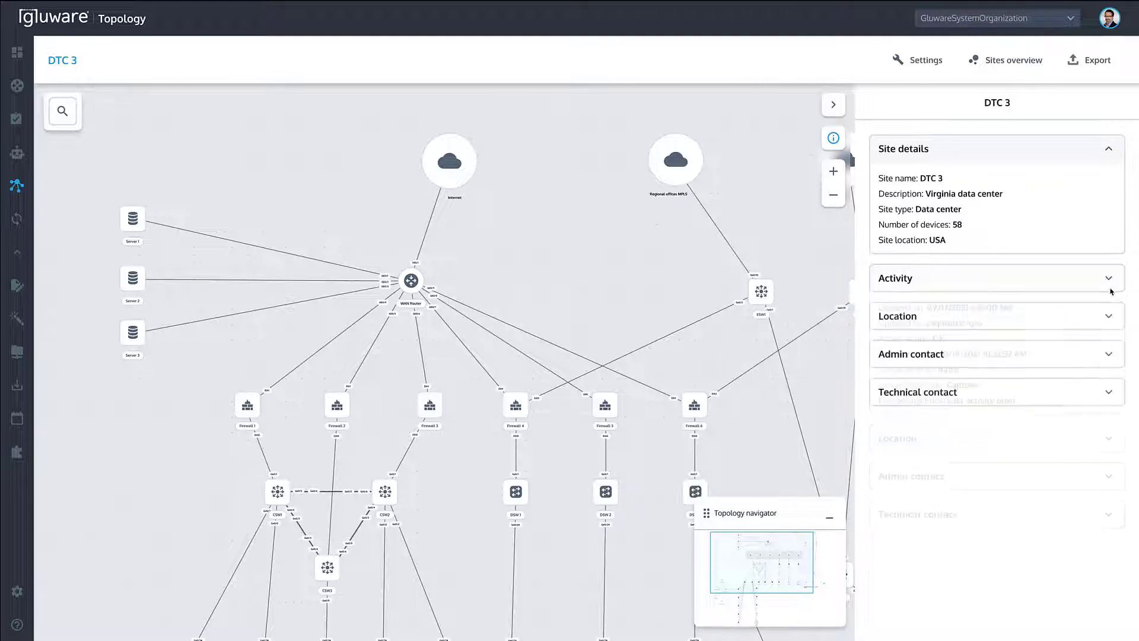
left_click(996, 315)
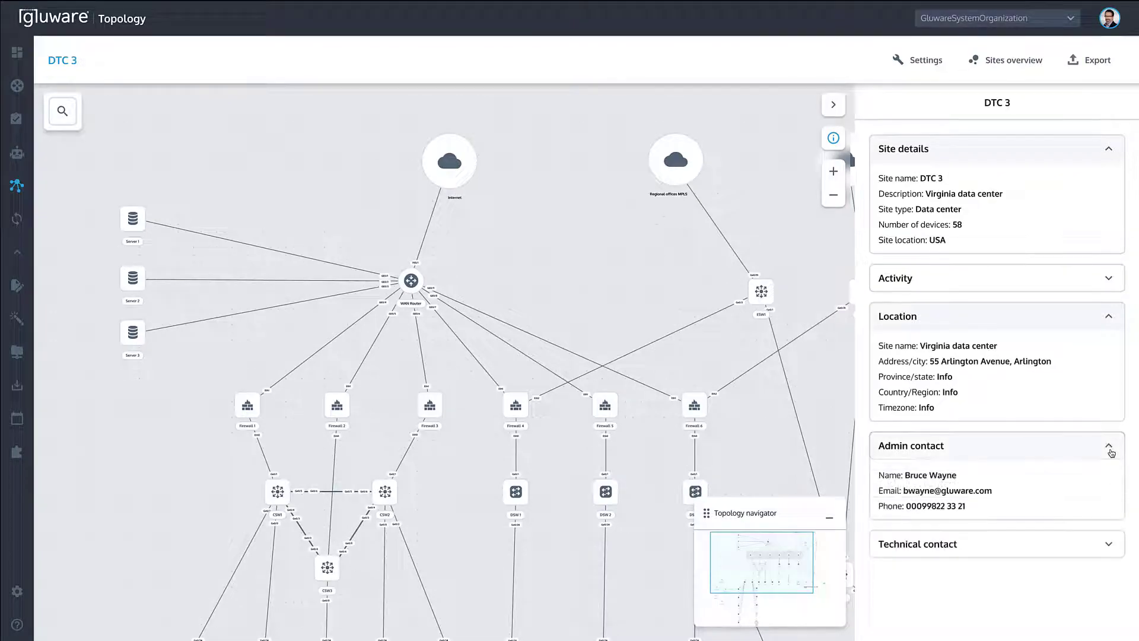
left_click(410, 280)
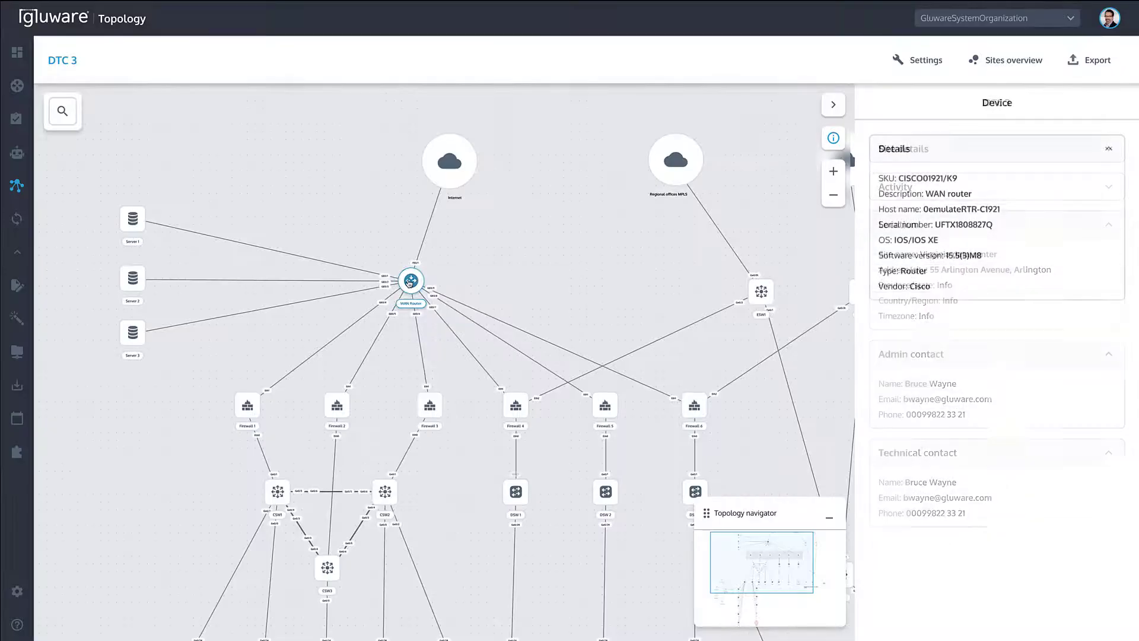
- Inspect DTC 3 links and a switch, open device search, then revisit the WAN router's details
left_click(1107, 148)
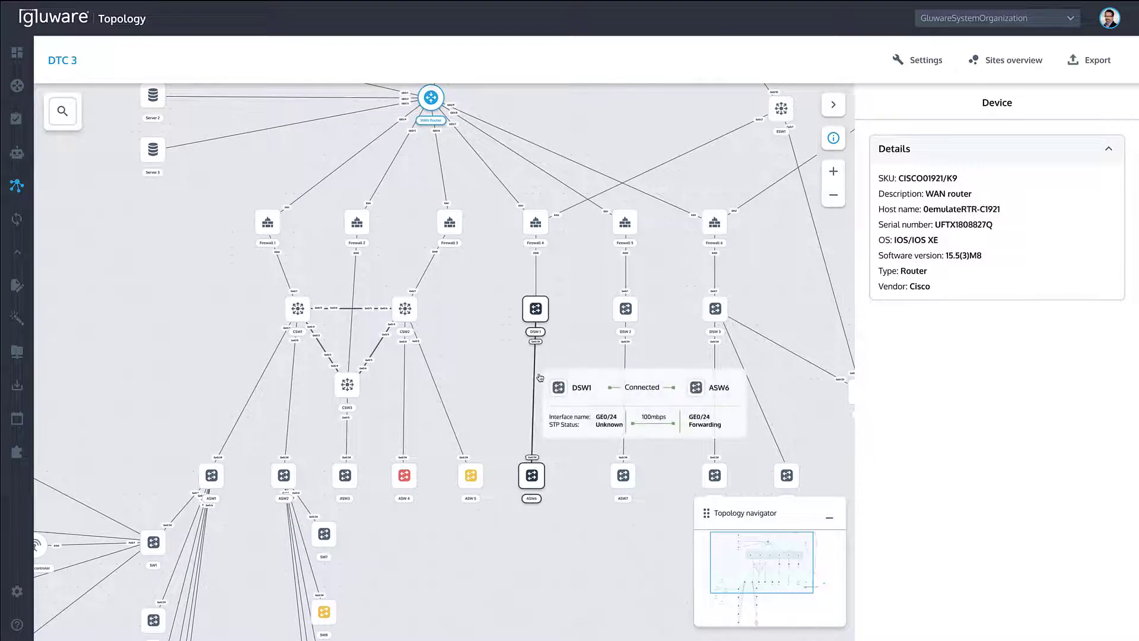
left_click(534, 378)
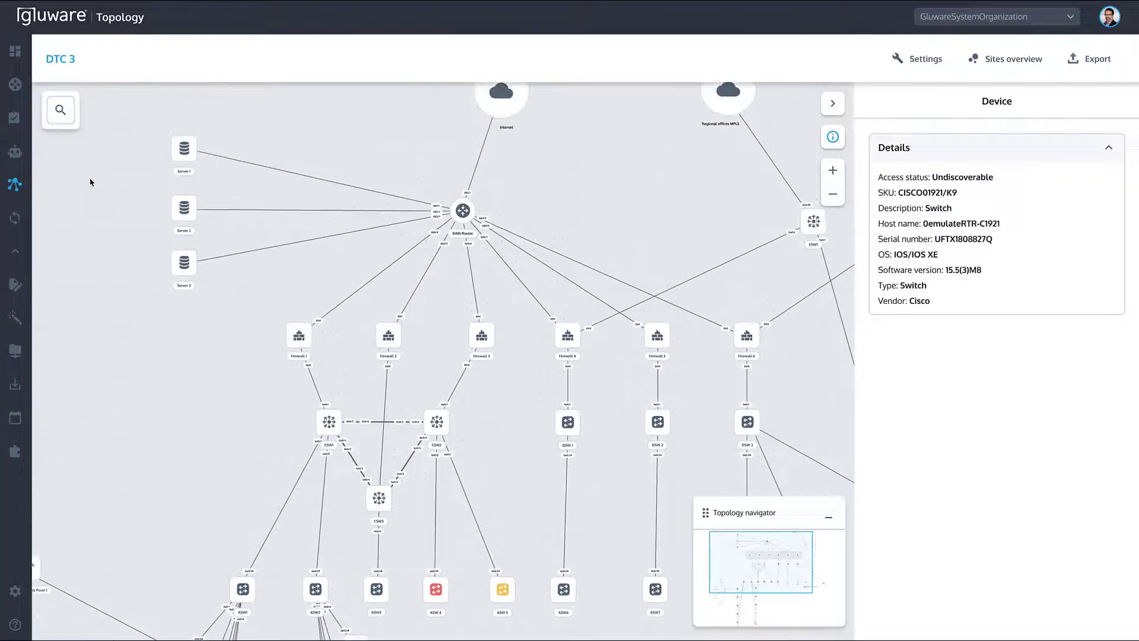
left_click(61, 110)
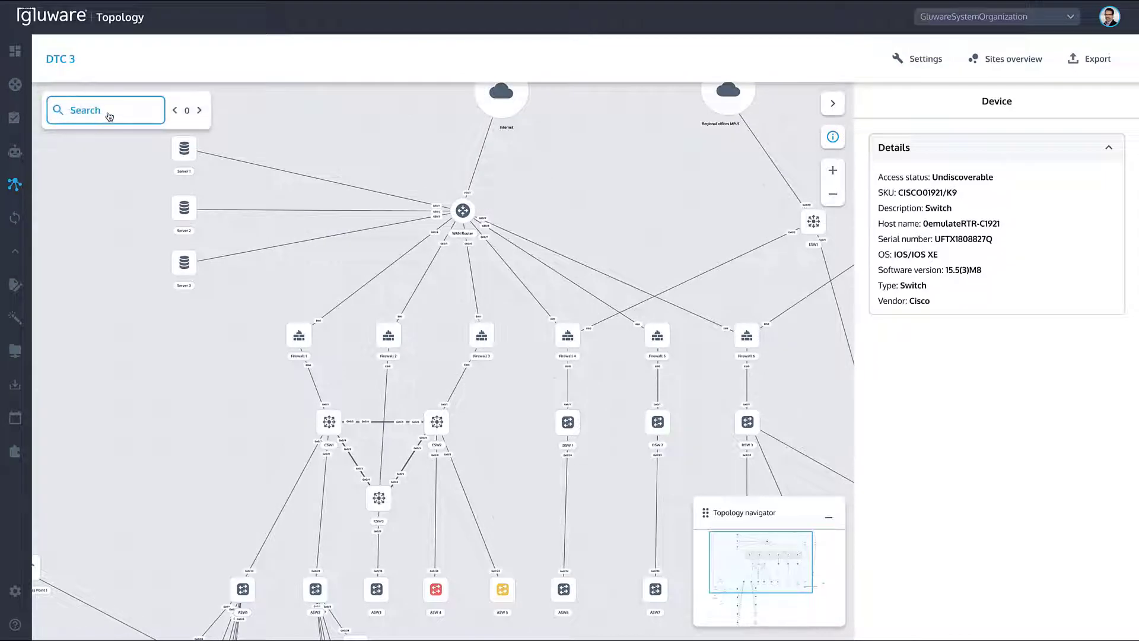
mouse_move(462, 210)
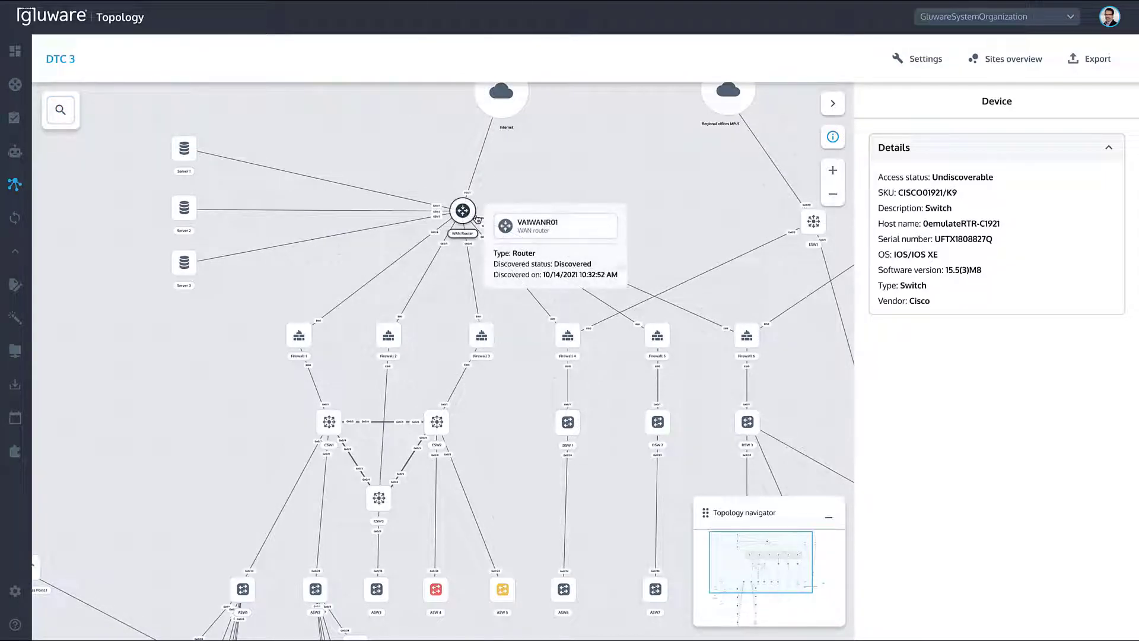
left_click(462, 211)
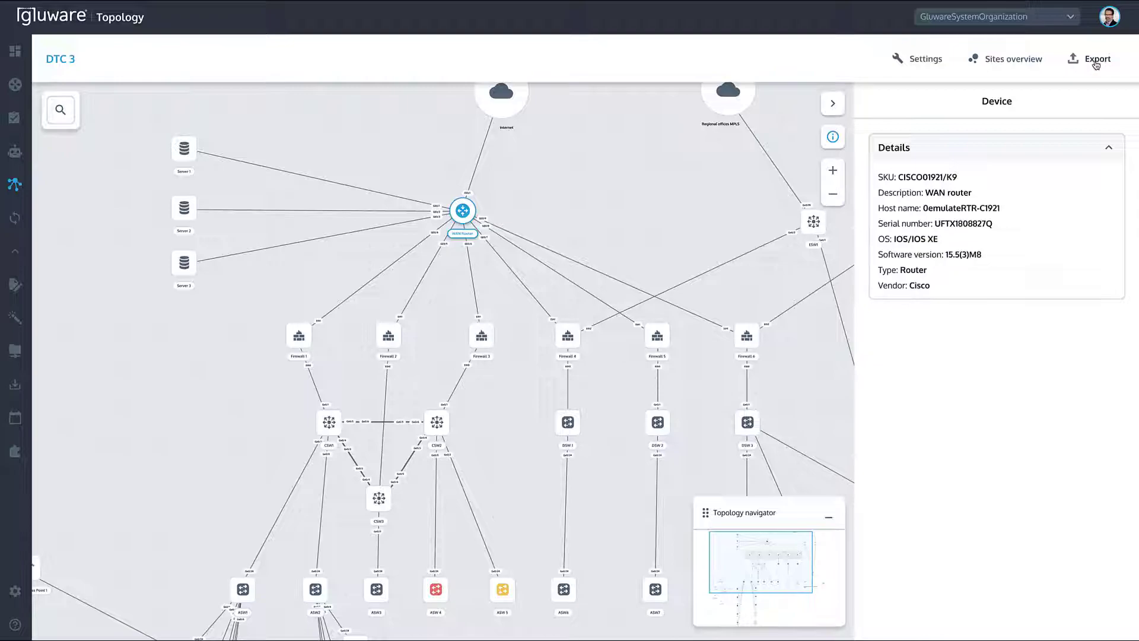
- Export the DTC 3 diagram in Visio format and dismiss the success message
left_click(1096, 59)
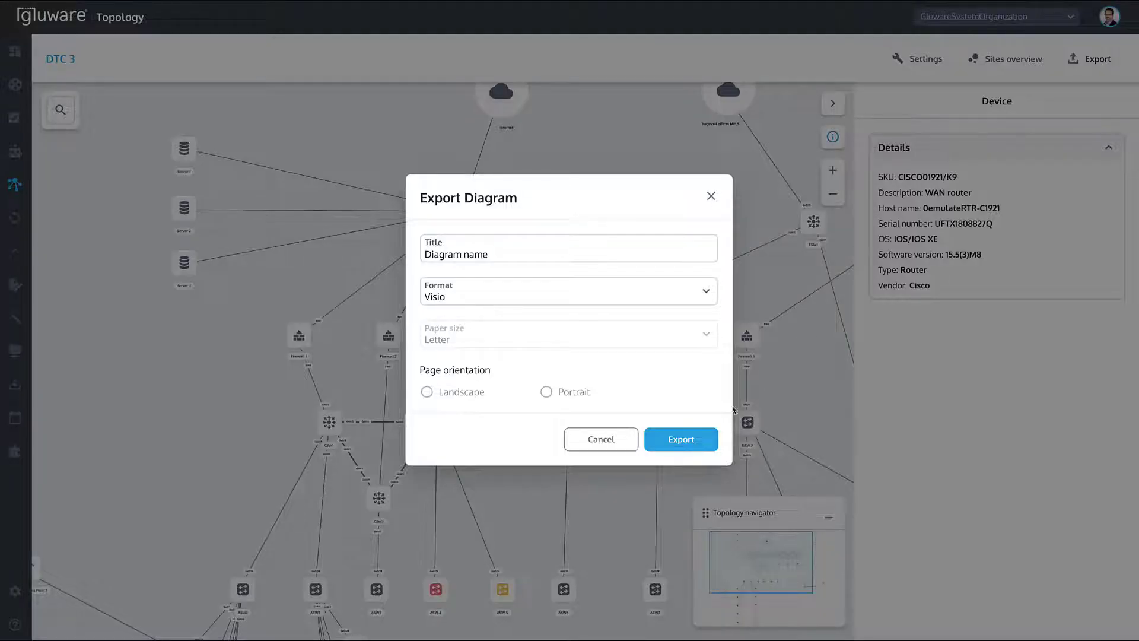
left_click(679, 439)
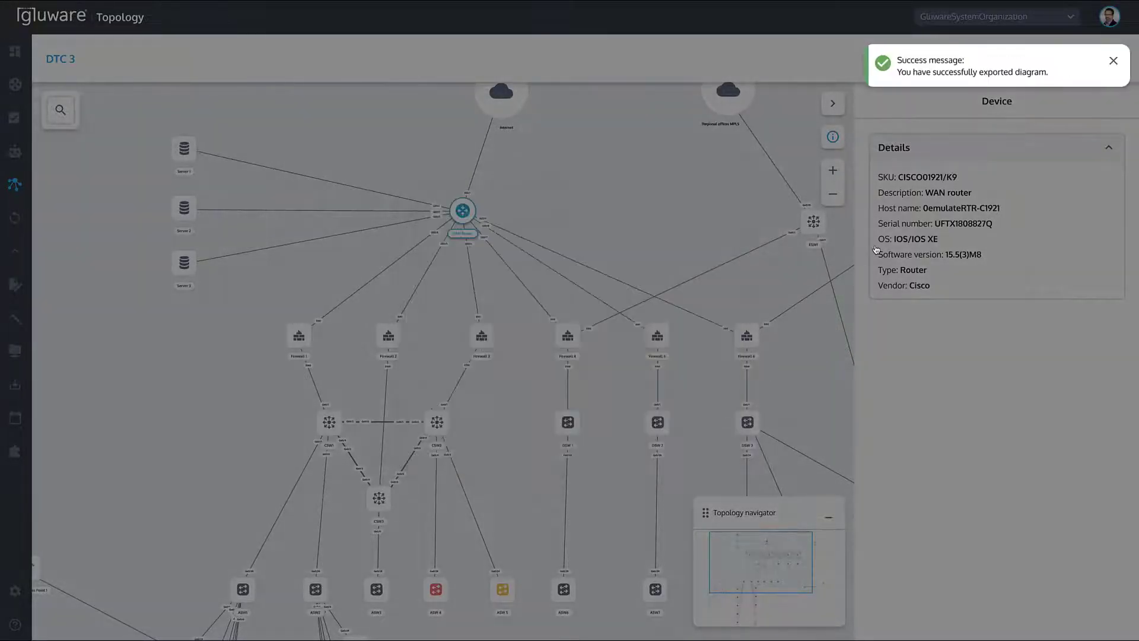
left_click(1113, 61)
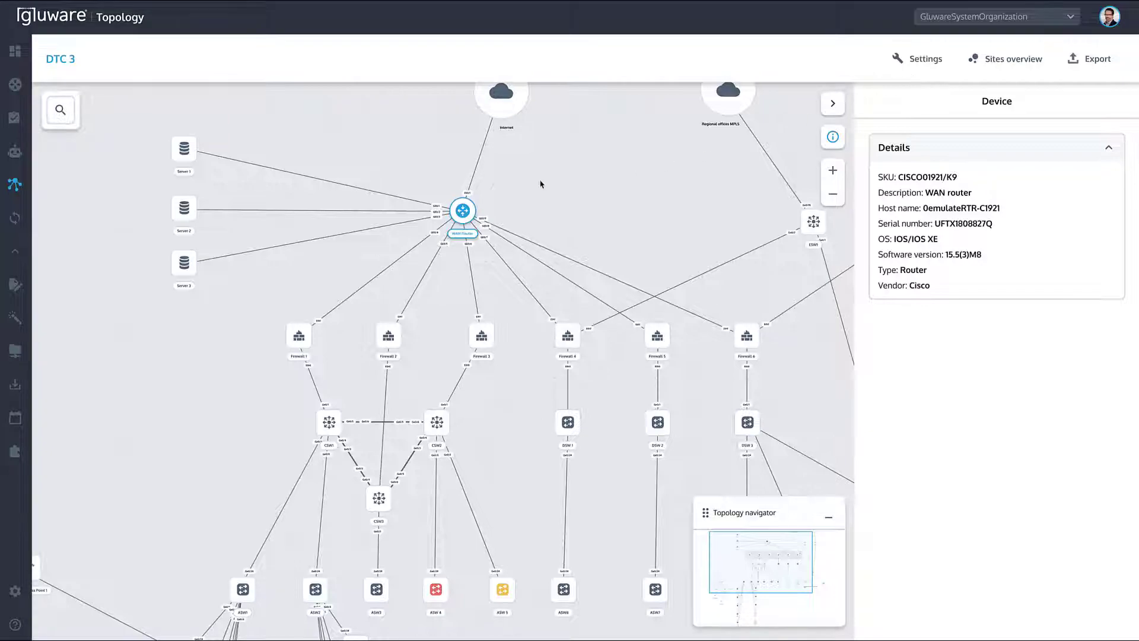